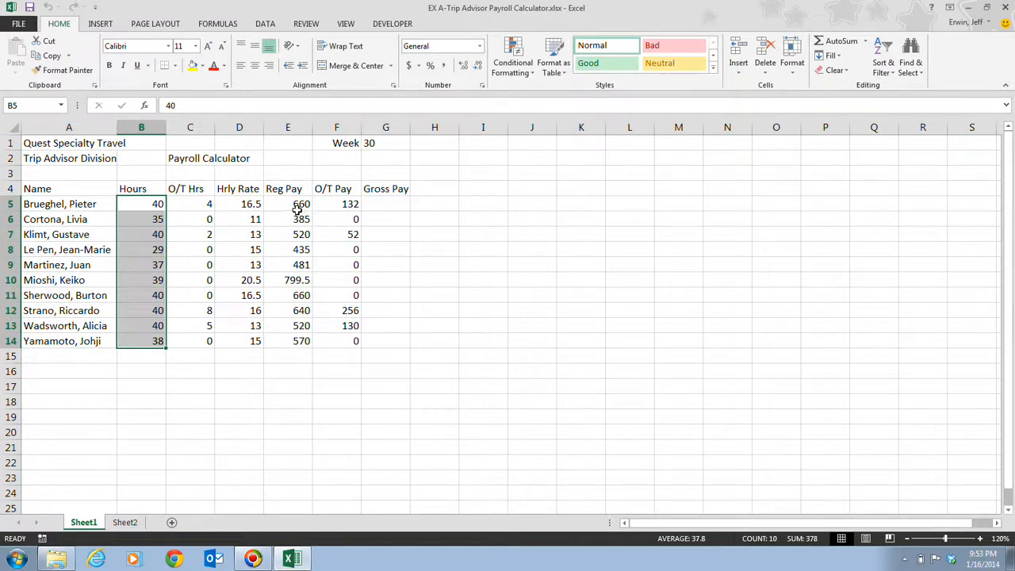
Inspect the first Reg Pay formula, discard a scratch =4+2 entry, then display F5's =C5*(2*D5)
left_click(289, 203)
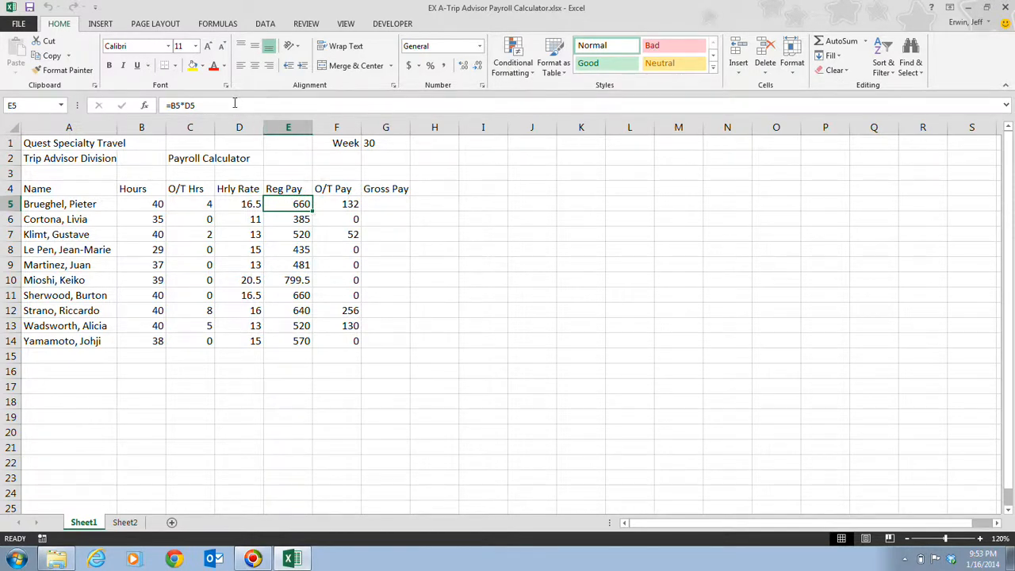
mouse_move(235, 105)
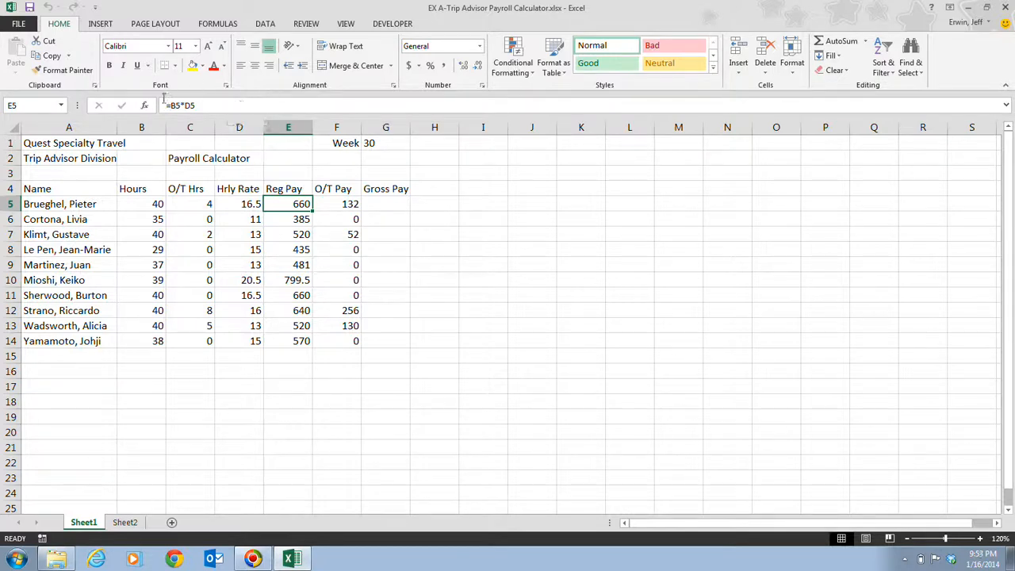
mouse_move(235, 108)
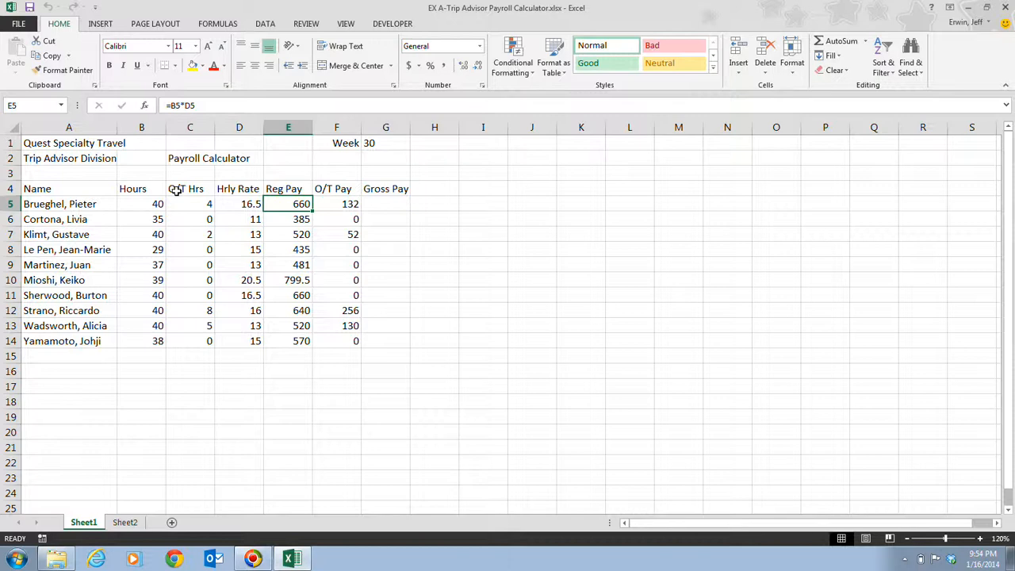
mouse_move(647, 187)
type("=")
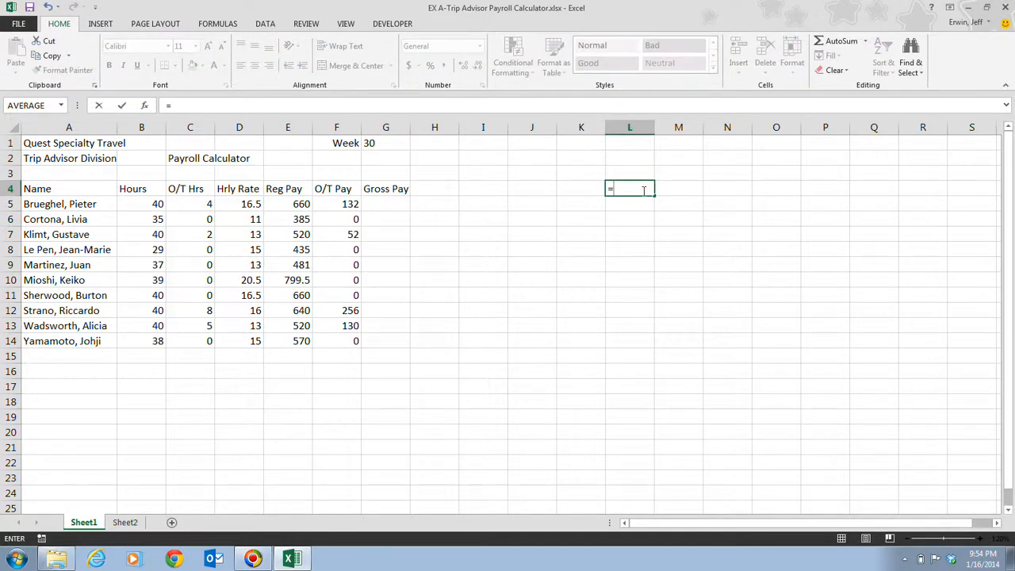
type("4+")
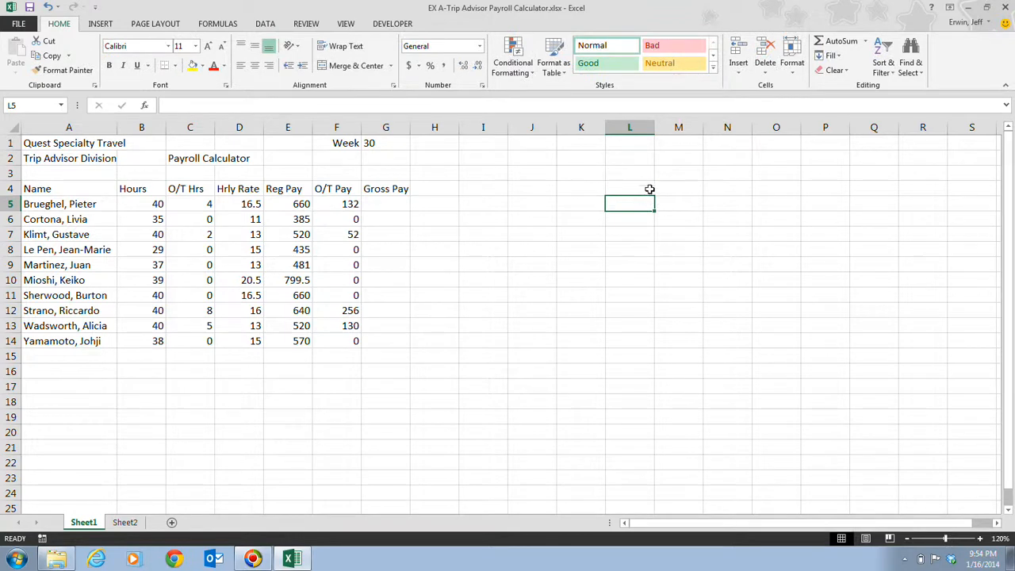
type("=4+2")
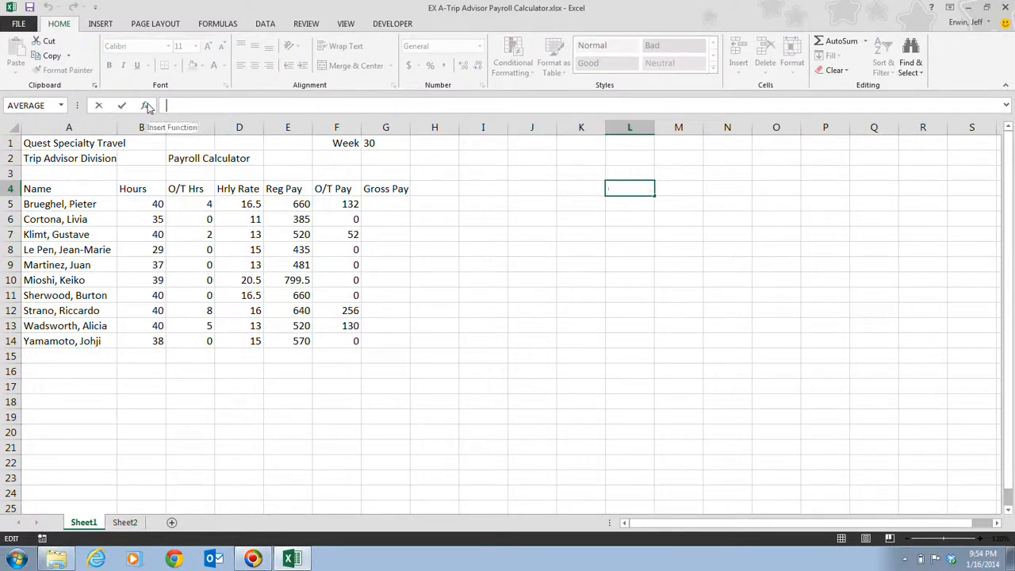
left_click(288, 203)
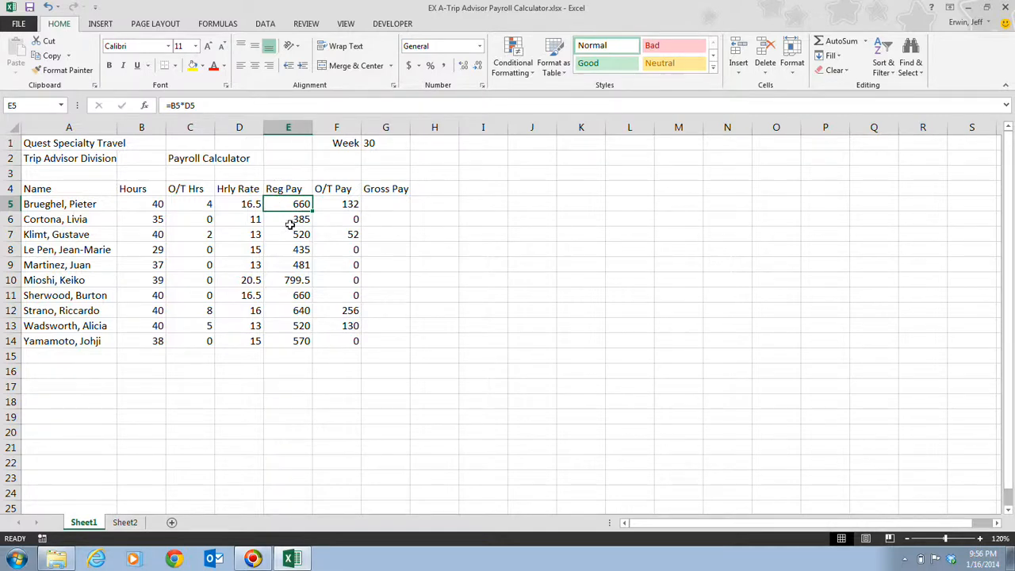
mouse_move(177, 102)
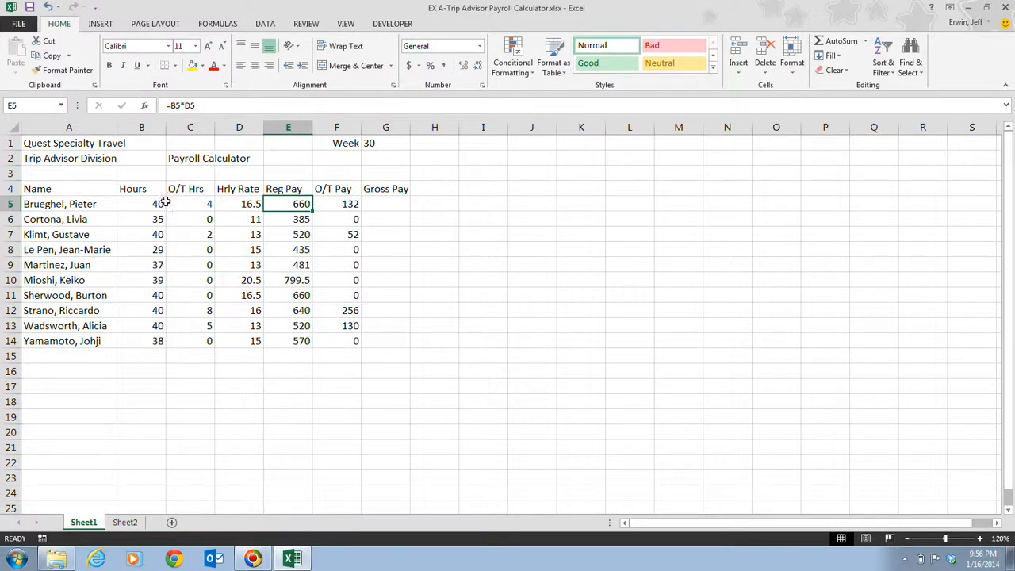
mouse_move(162, 203)
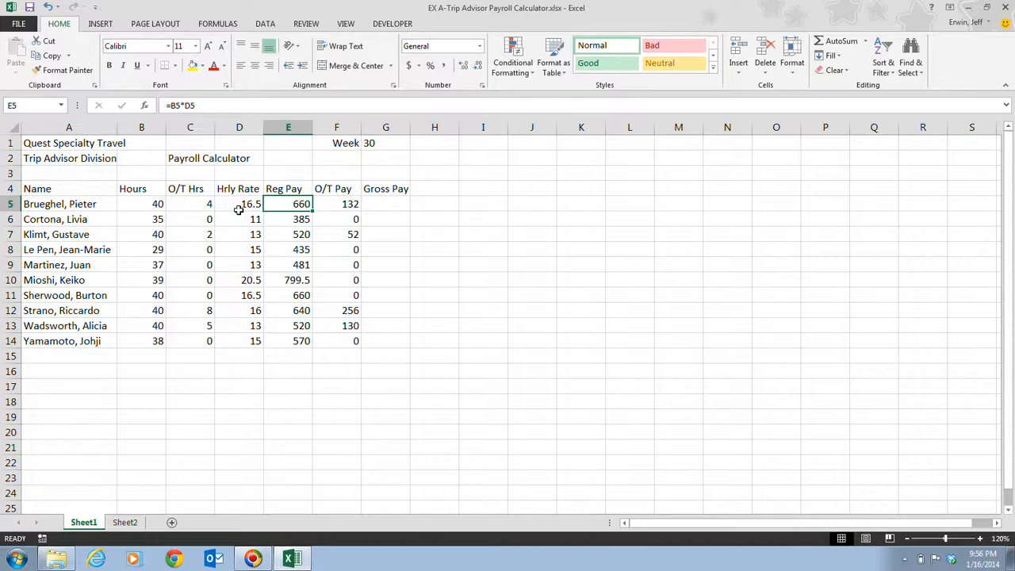
mouse_move(168, 197)
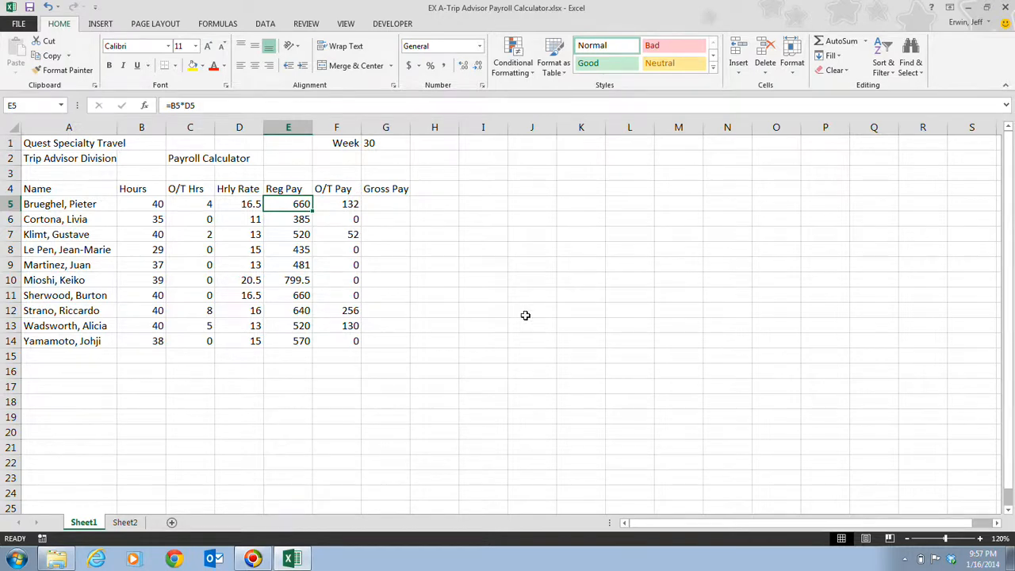
mouse_move(474, 270)
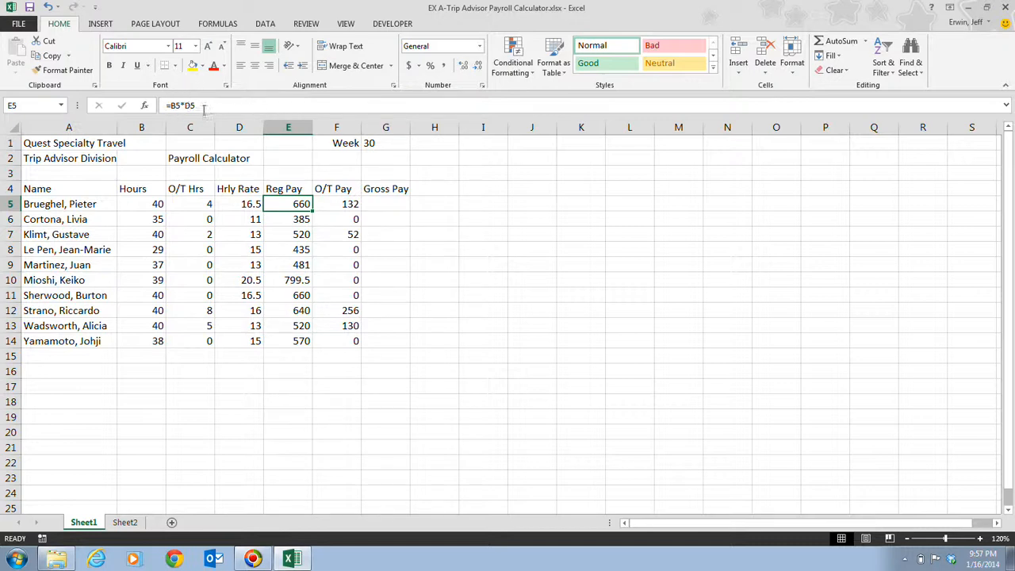
mouse_move(194, 197)
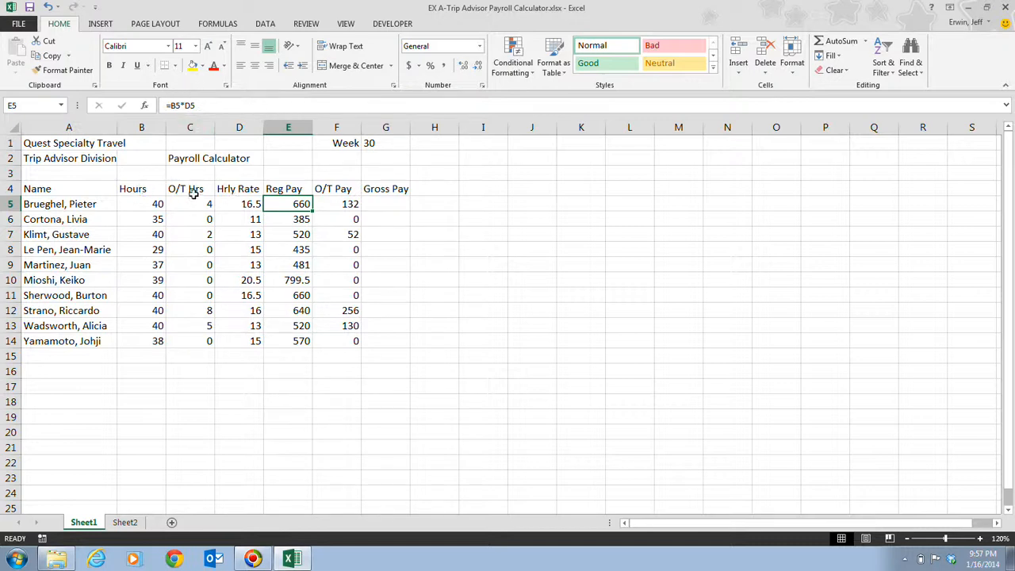
mouse_move(451, 264)
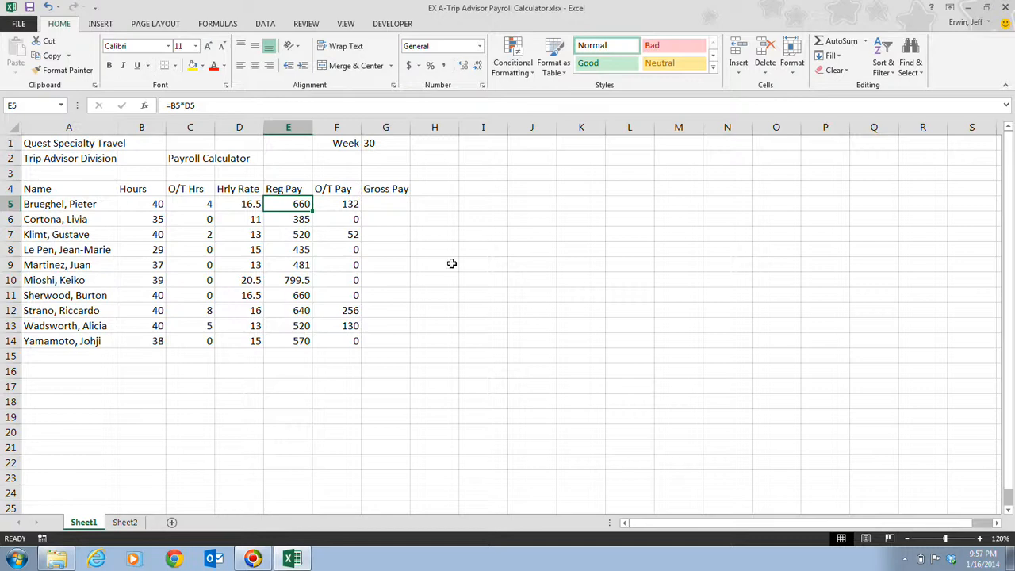
mouse_move(232, 95)
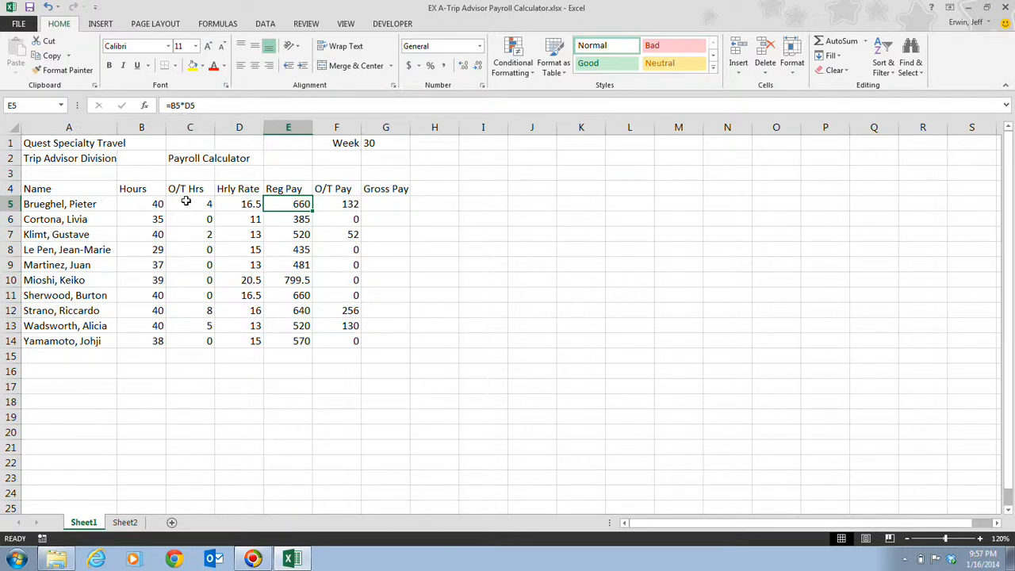
mouse_move(561, 197)
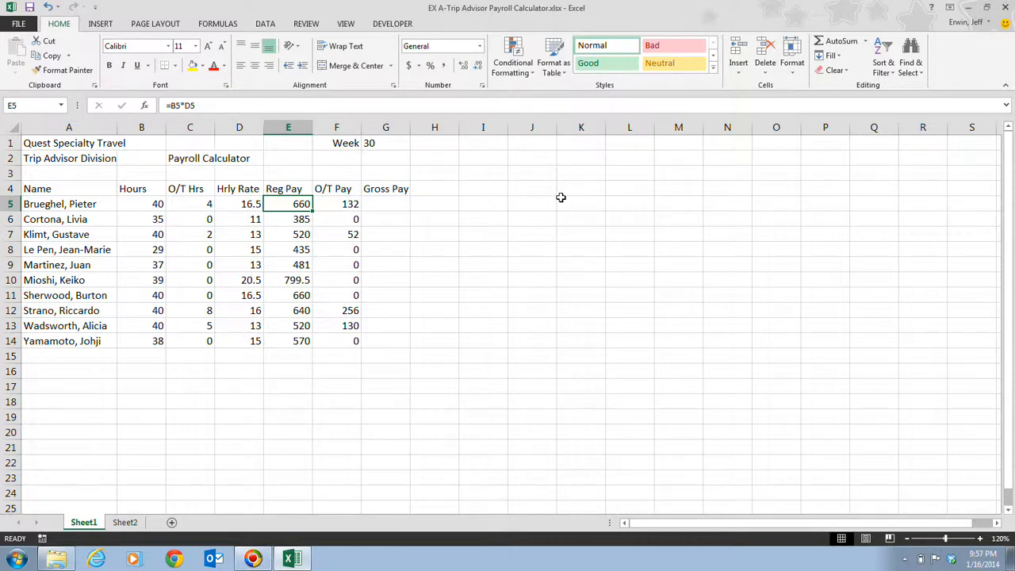
mouse_move(155, 169)
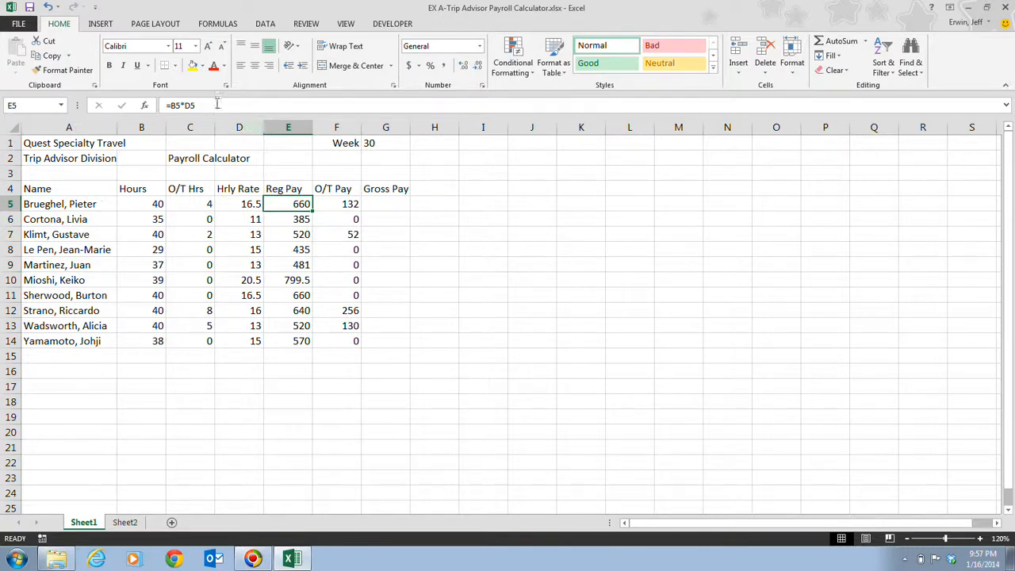
mouse_move(225, 149)
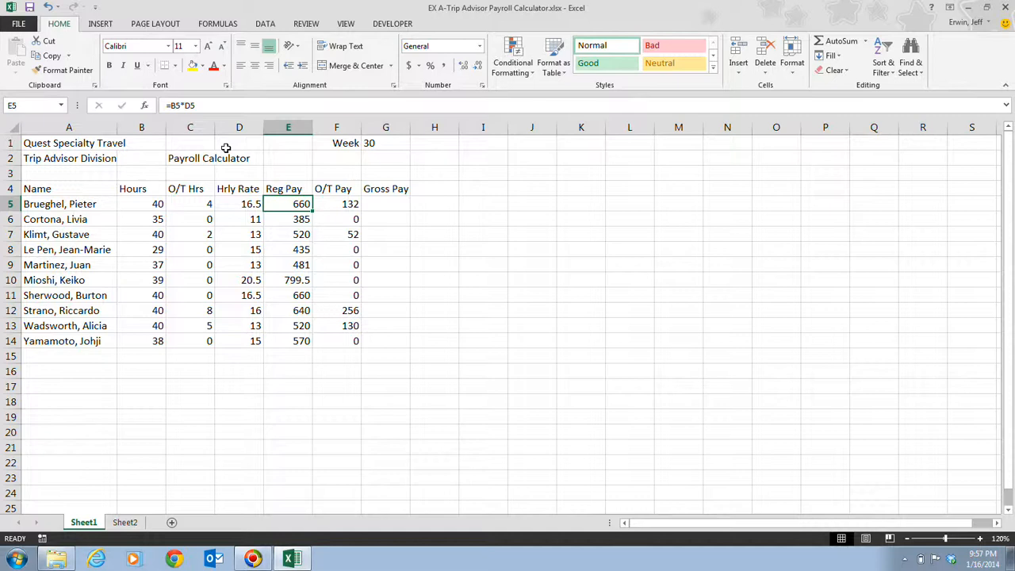
left_click(336, 204)
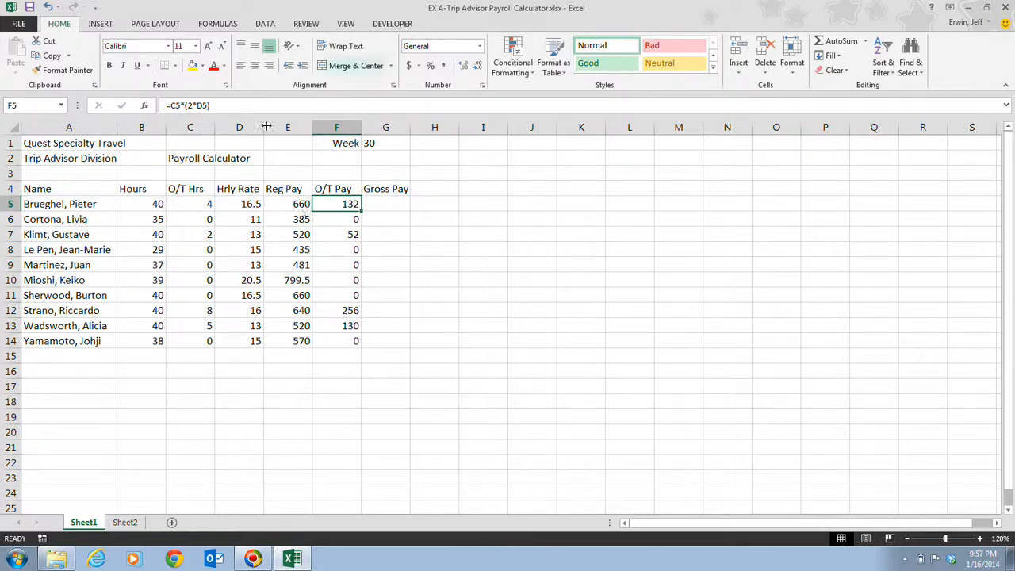
mouse_move(245, 213)
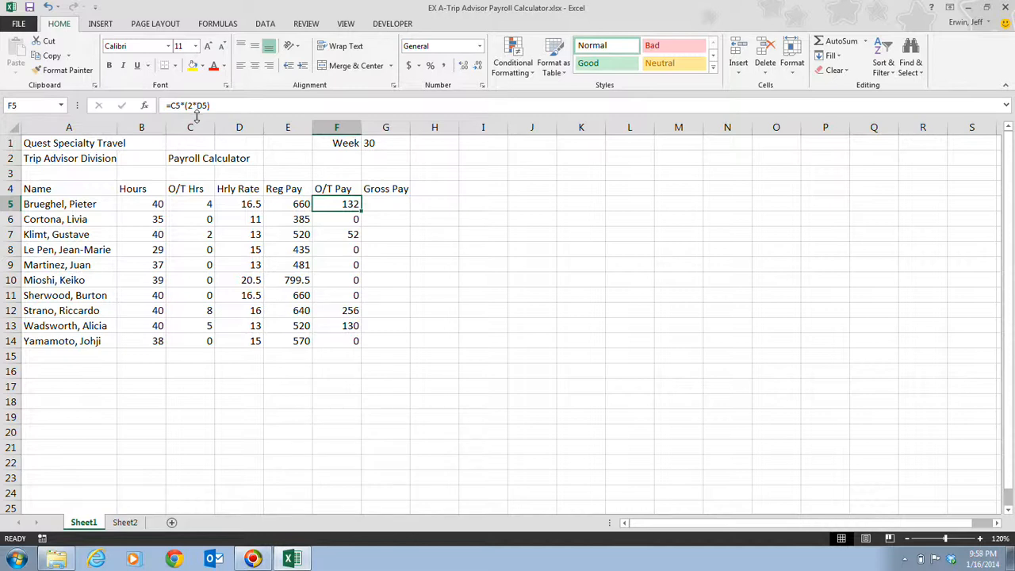
mouse_move(211, 171)
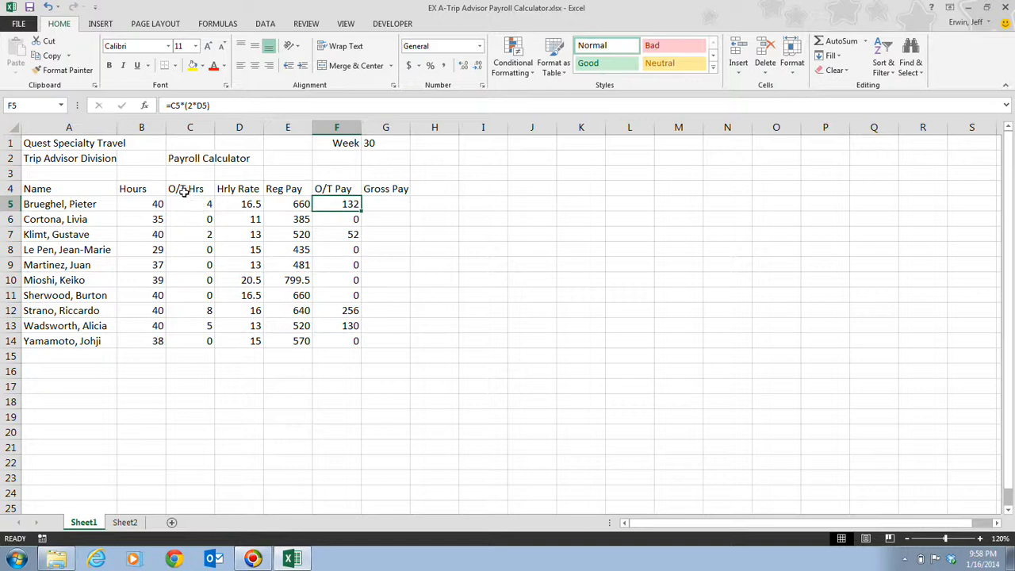
mouse_move(197, 205)
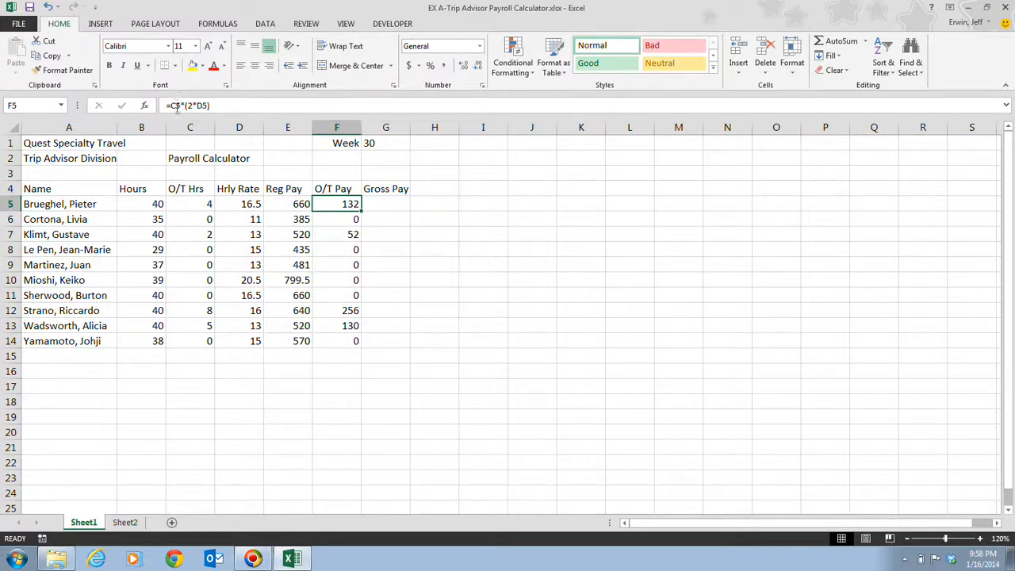
mouse_move(190, 105)
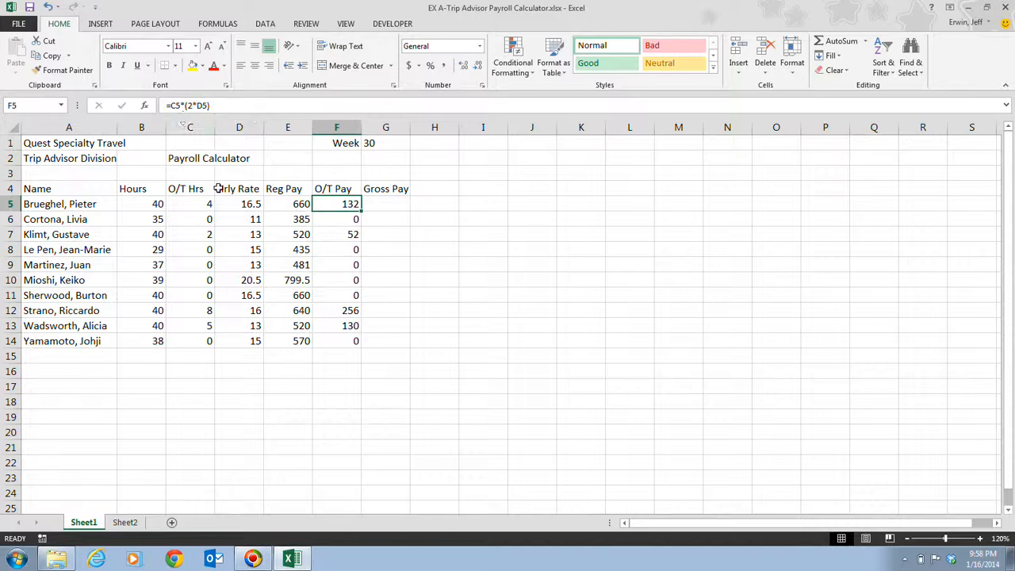
mouse_move(651, 409)
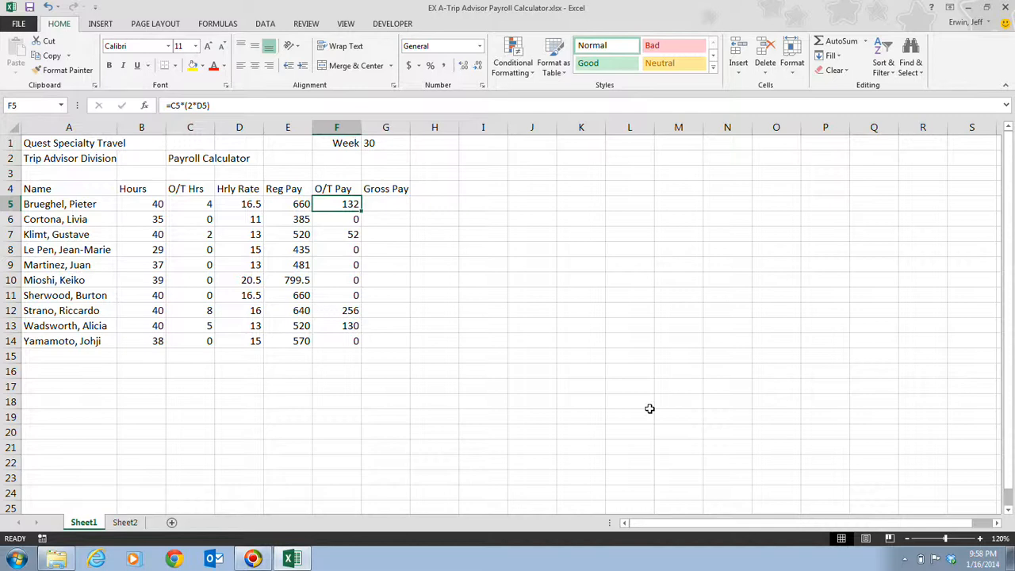
mouse_move(514, 314)
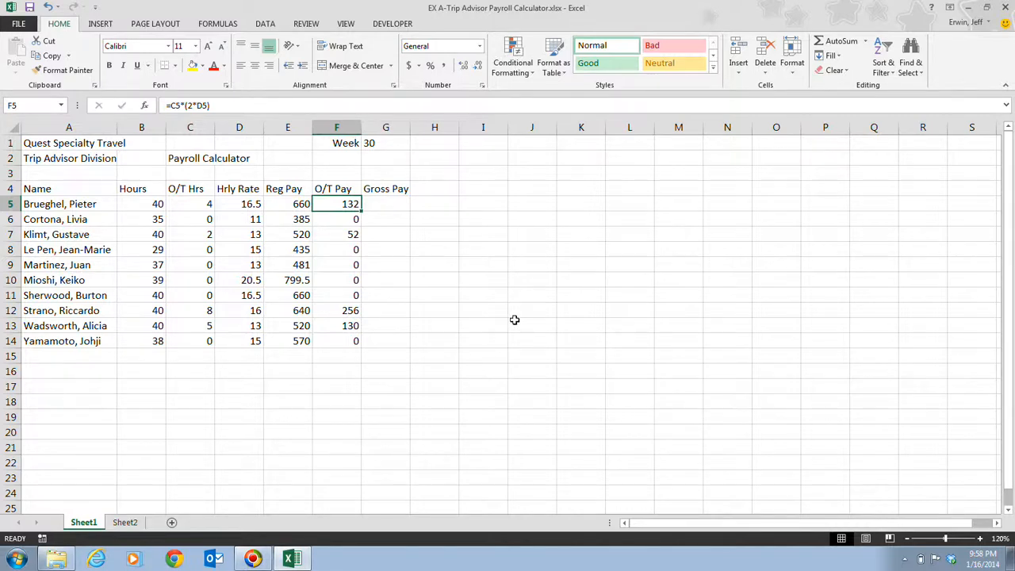
mouse_move(603, 333)
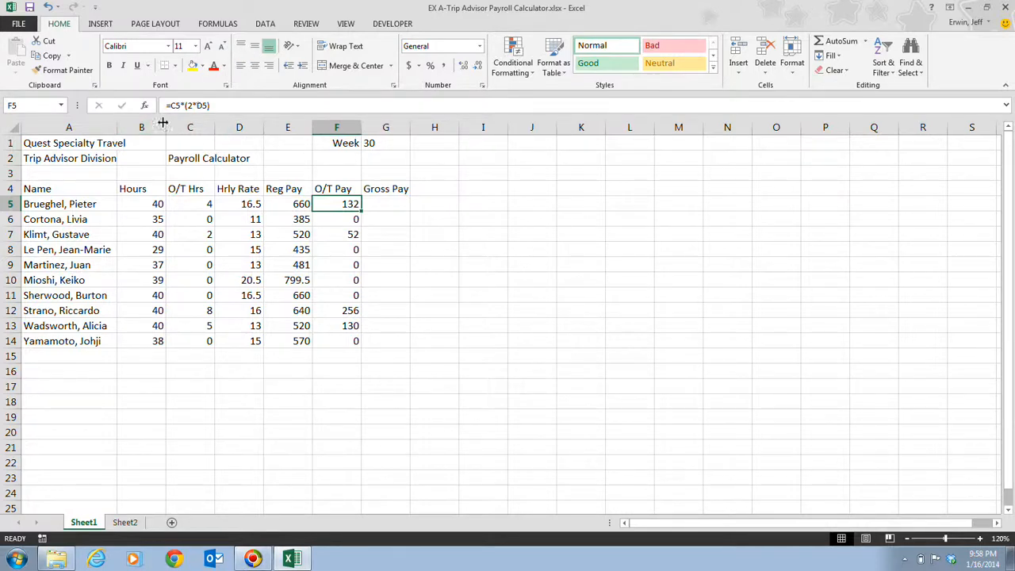
mouse_move(768, 368)
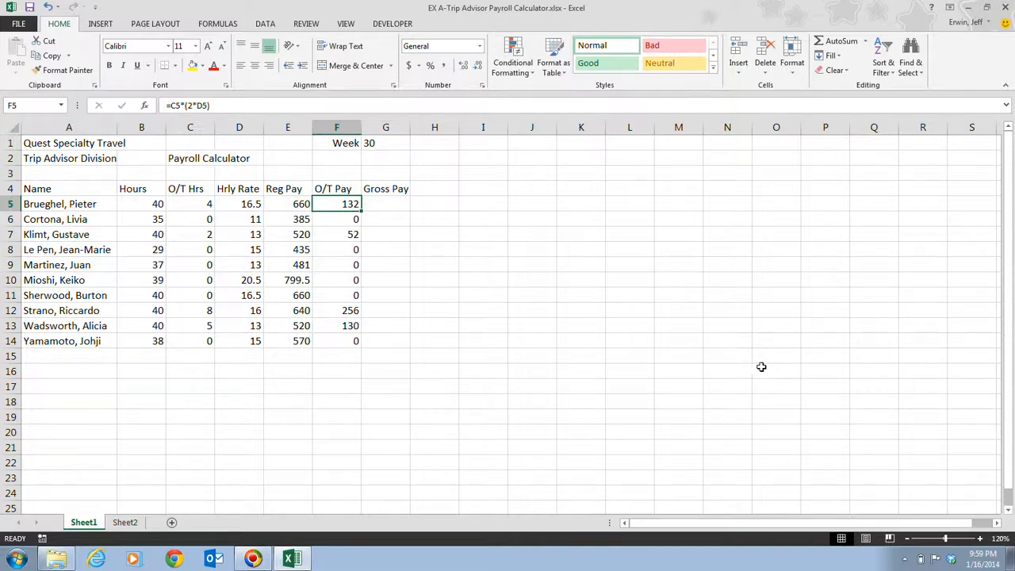
left_click(190, 127)
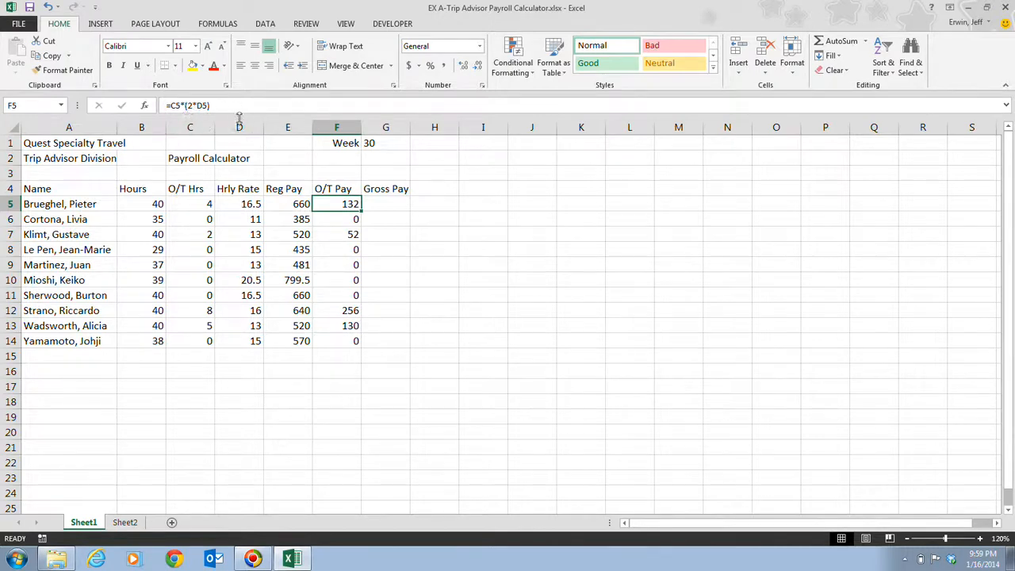
mouse_move(399, 199)
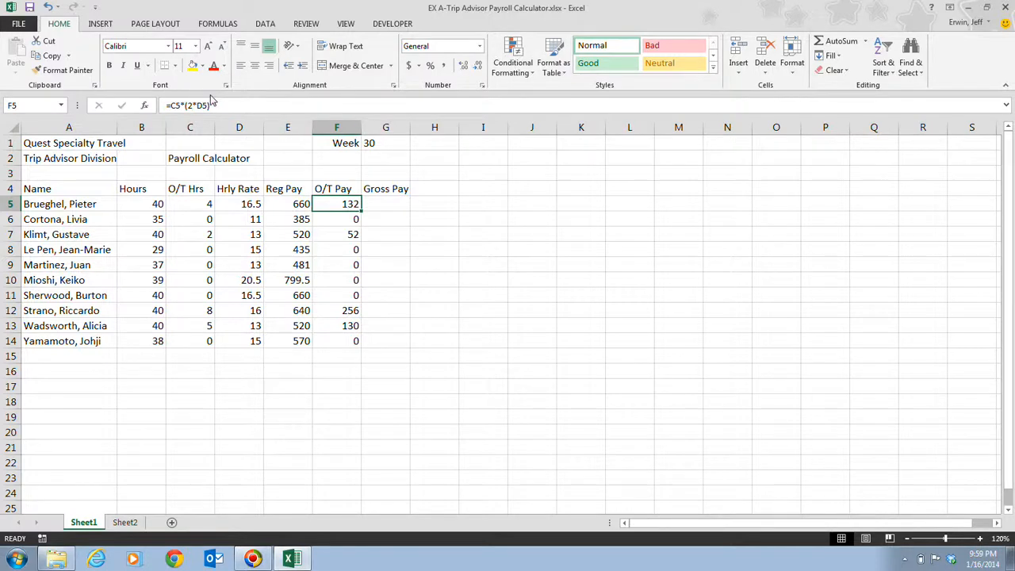
mouse_move(208, 105)
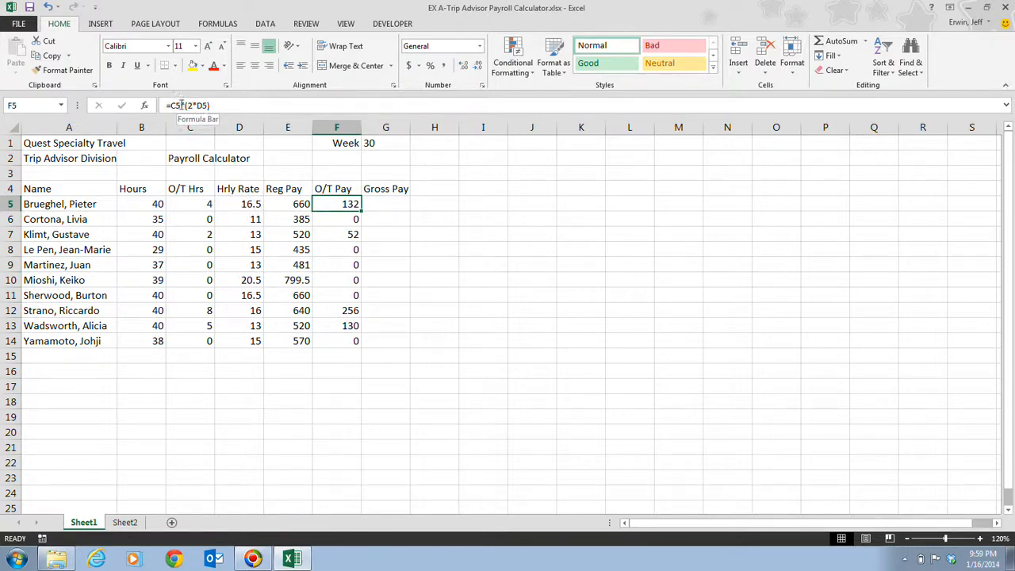
mouse_move(203, 203)
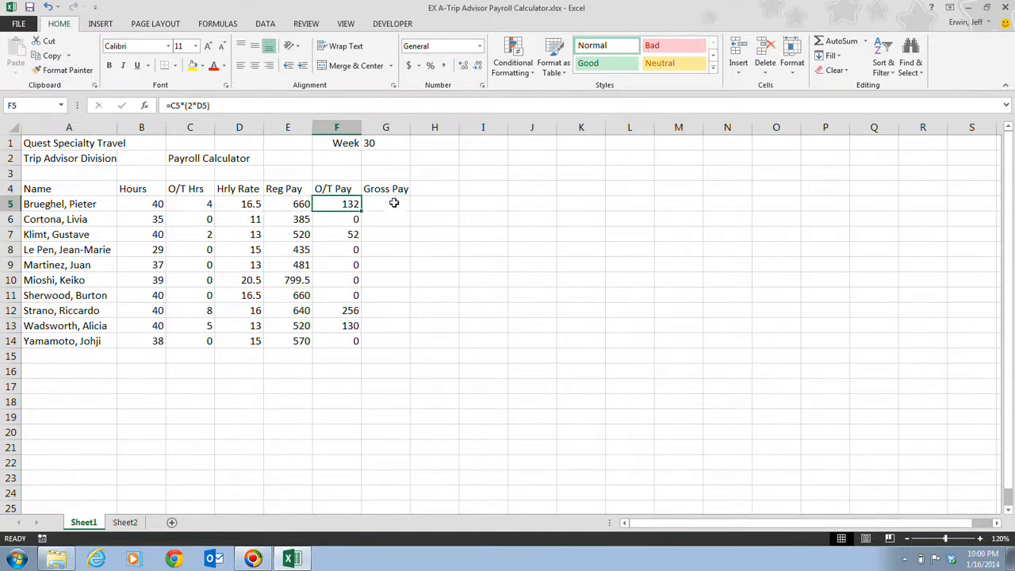
left_click(386, 203)
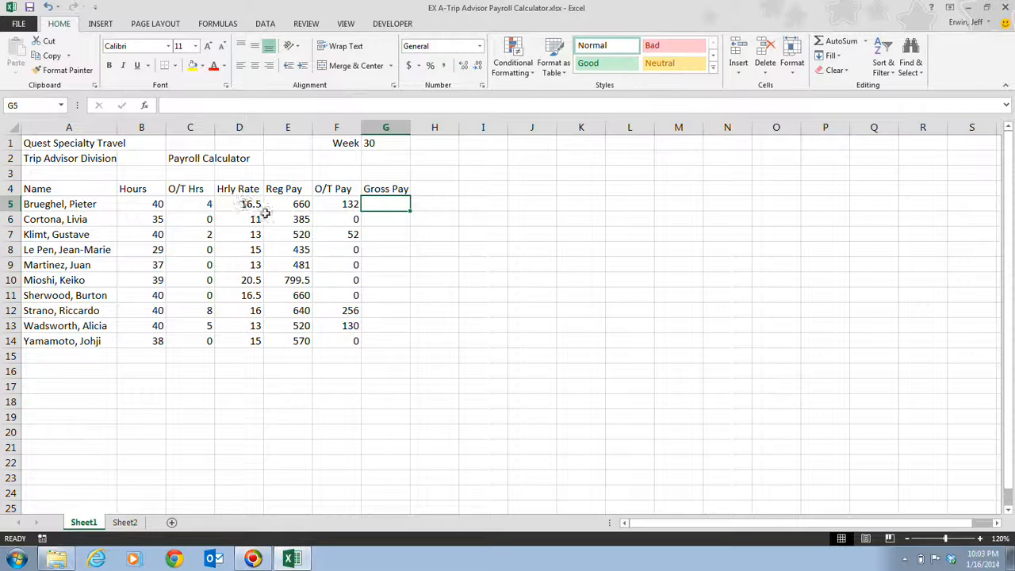
mouse_move(277, 488)
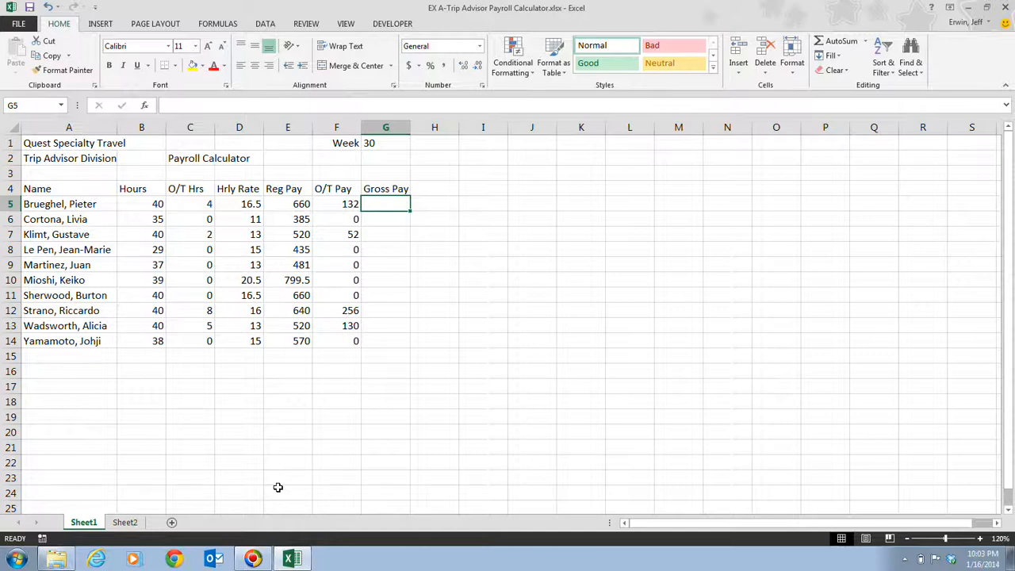
mouse_move(219, 527)
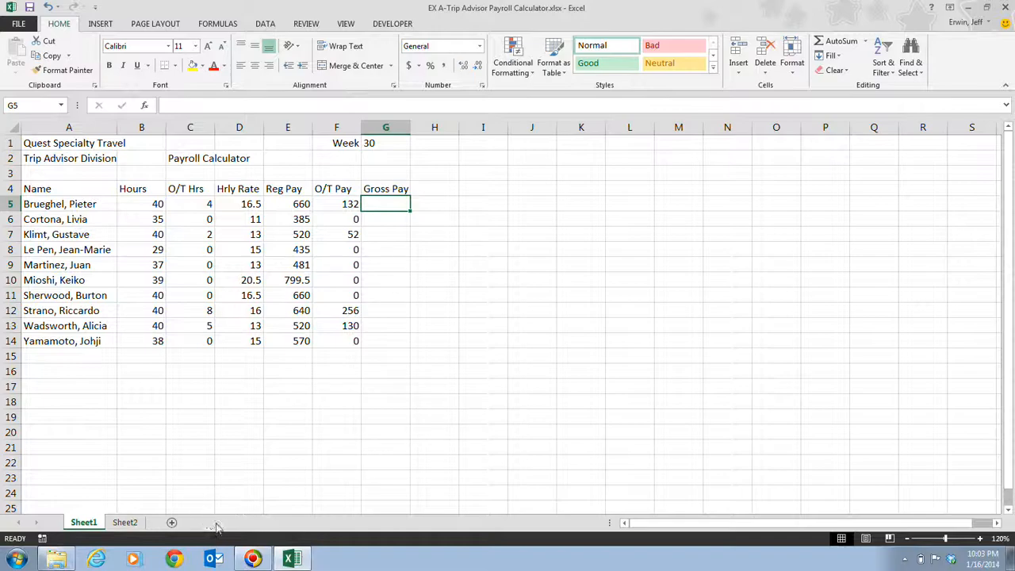